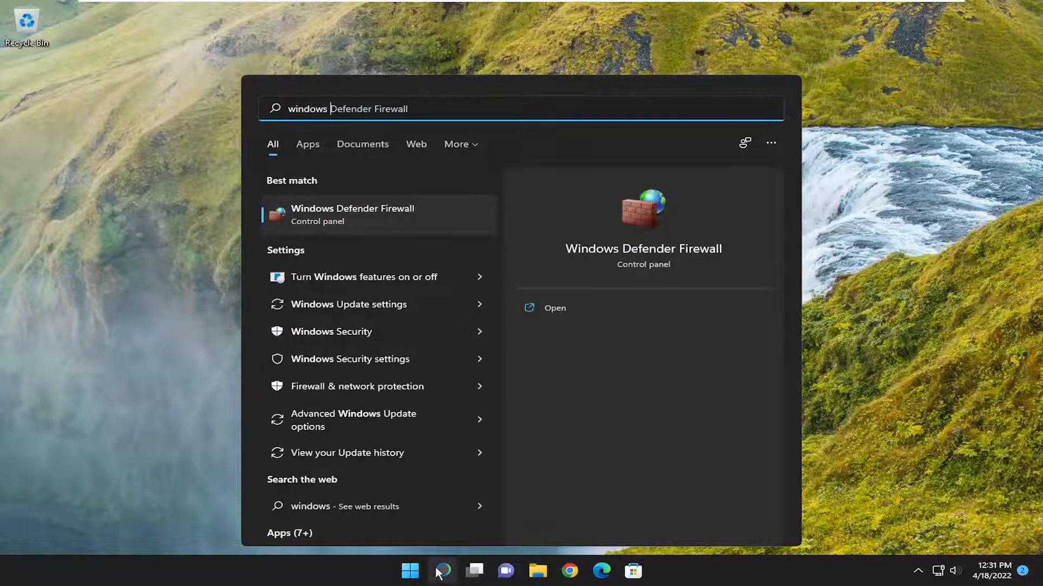
Search Start for 'windows features' and launch Turn Windows features on or off.
text(windows featur)
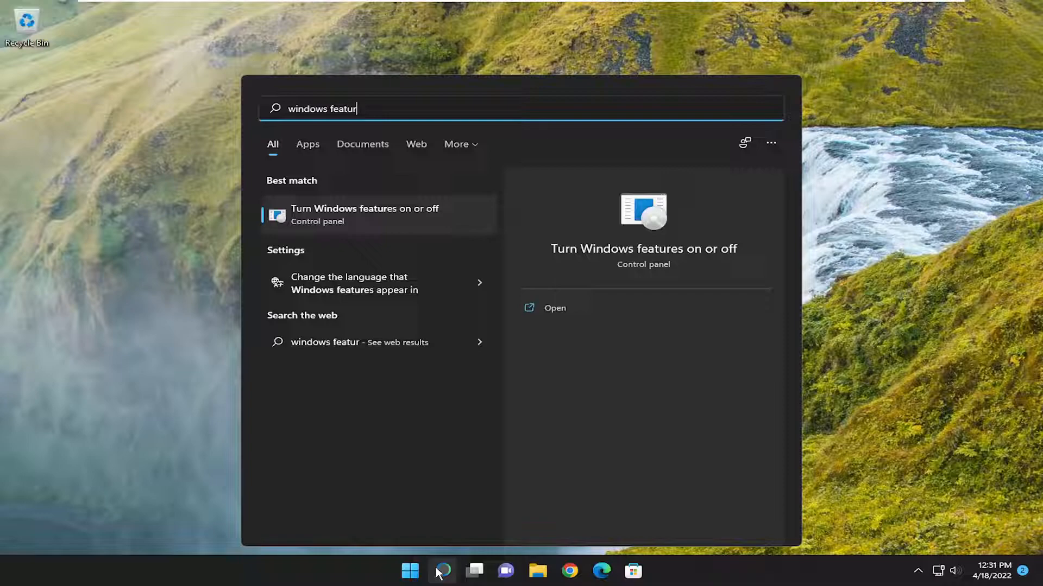
text(es)
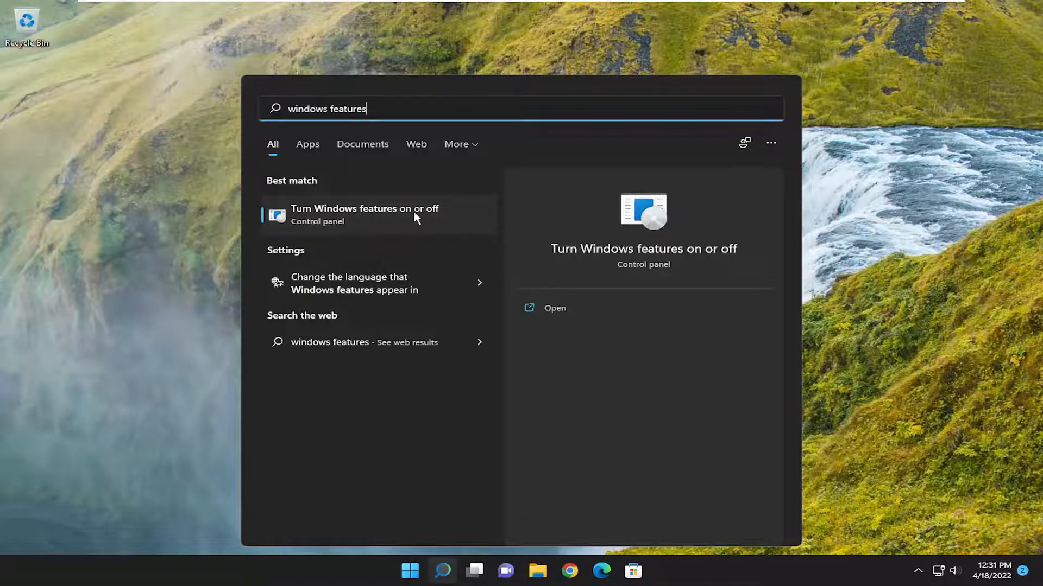
click(365, 214)
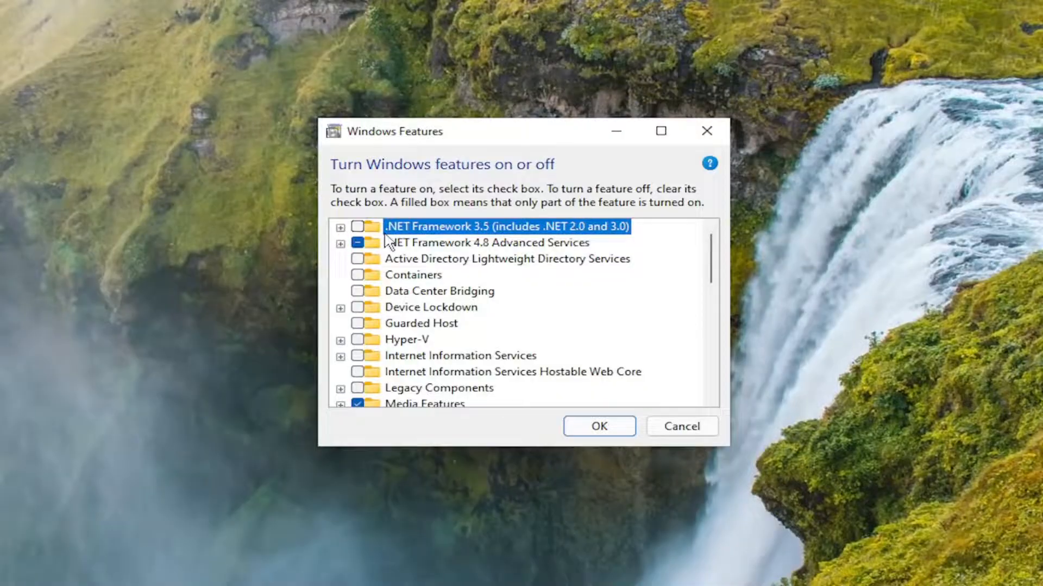
Tick .NET Framework 3.5 (includes .NET 2.0 and 3.0) and confirm with OK.
click(362, 226)
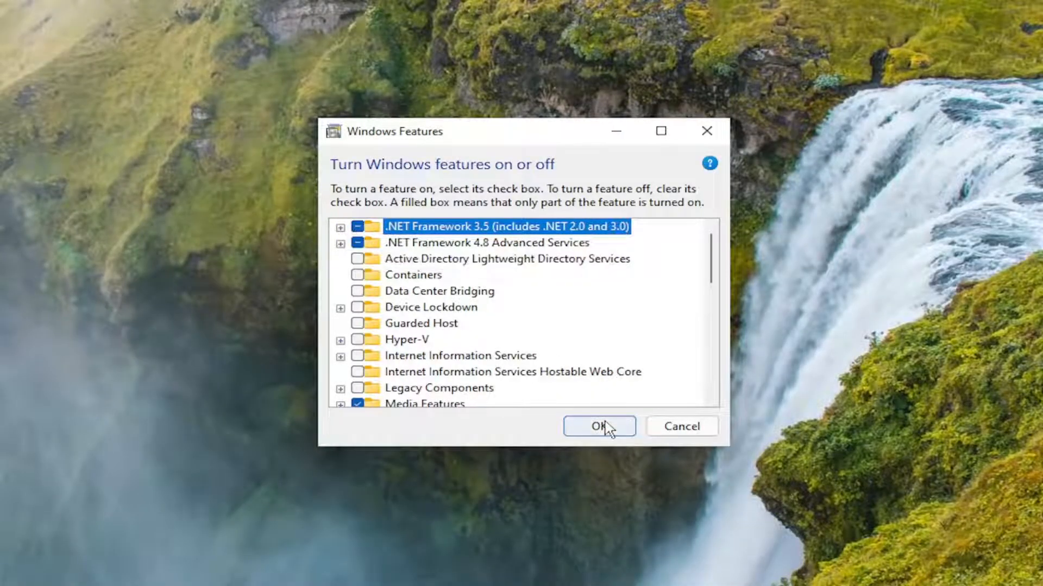
click(597, 426)
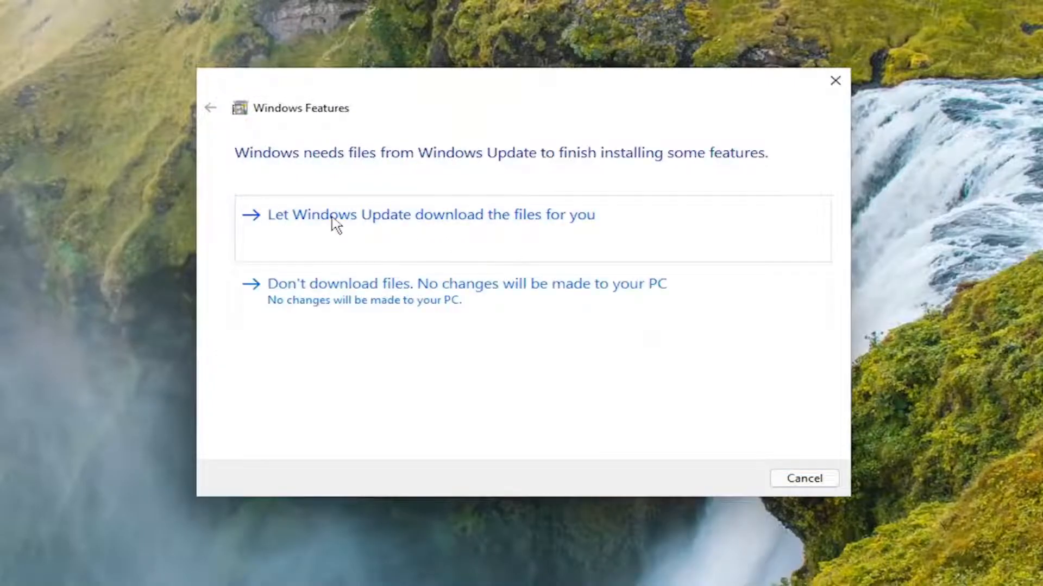
mouse_move(555, 223)
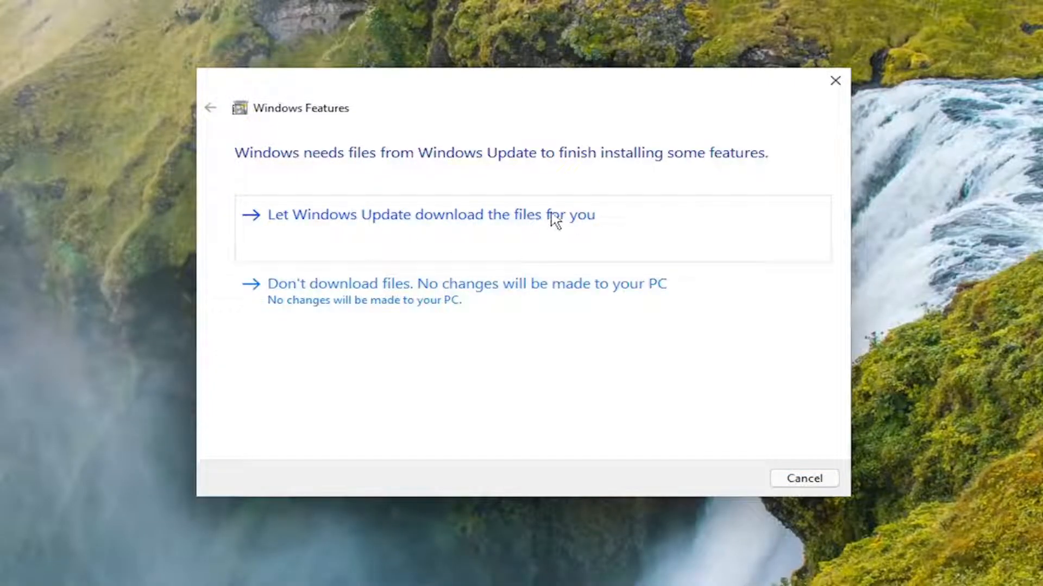
Let Windows Update download the files needed for .NET Framework 3.5.
click(429, 214)
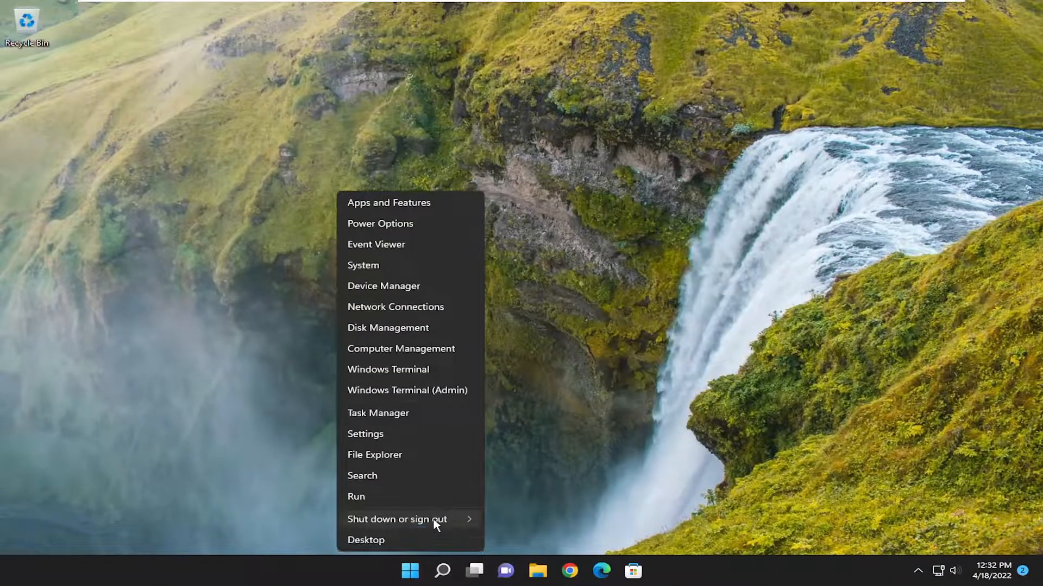
Restart the PC from the Start power options.
click(398, 519)
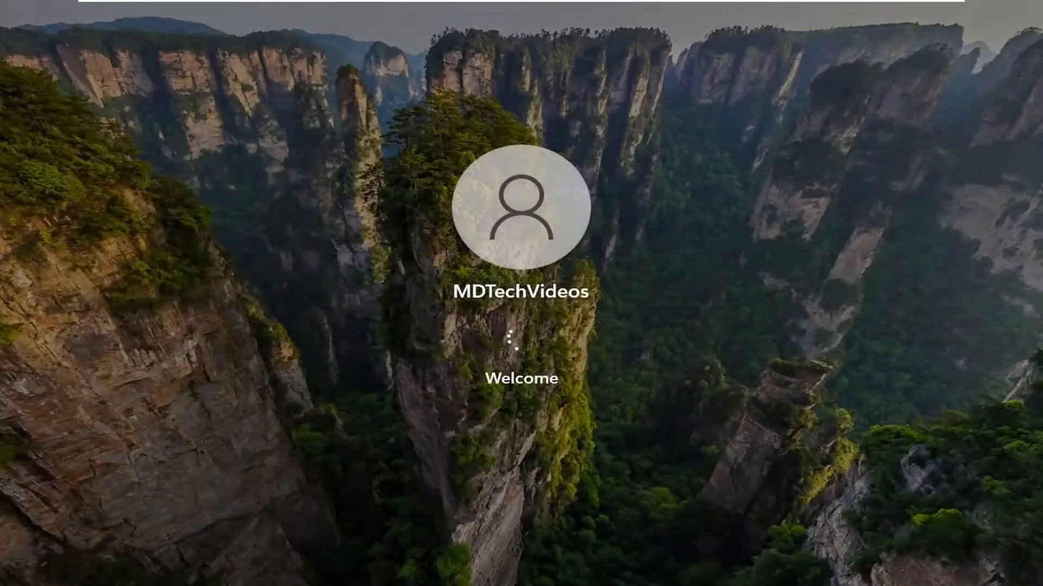